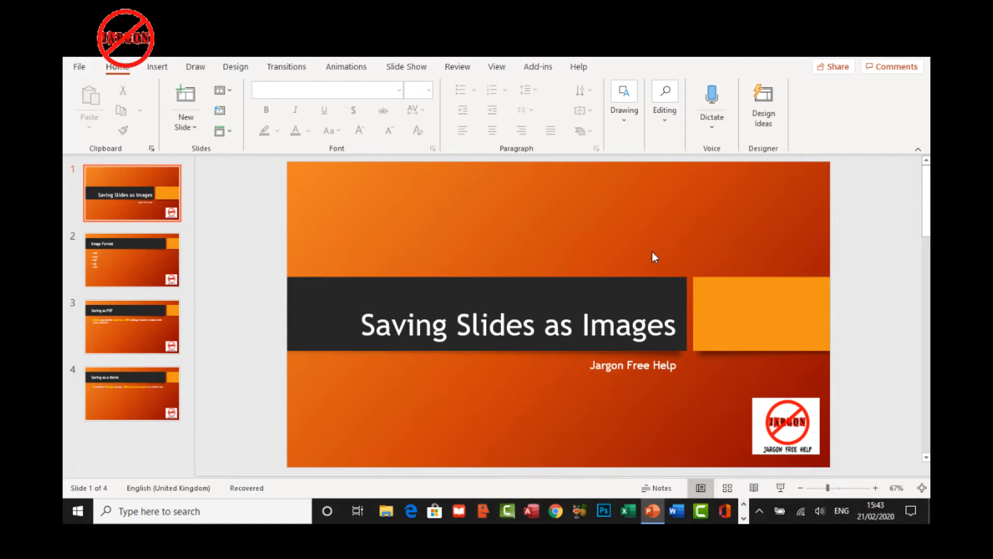
{"action": "mouse_move", "coordinate": [649, 256]}
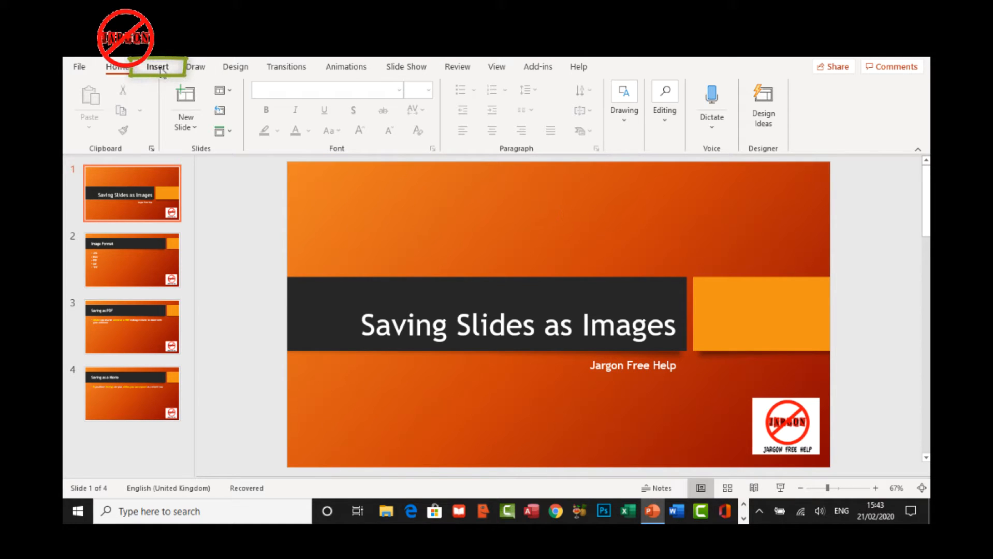
Show the Insert > Media > Audio choices for adding sound to the title slide.
{"action": "left_click", "coordinate": [156, 66]}
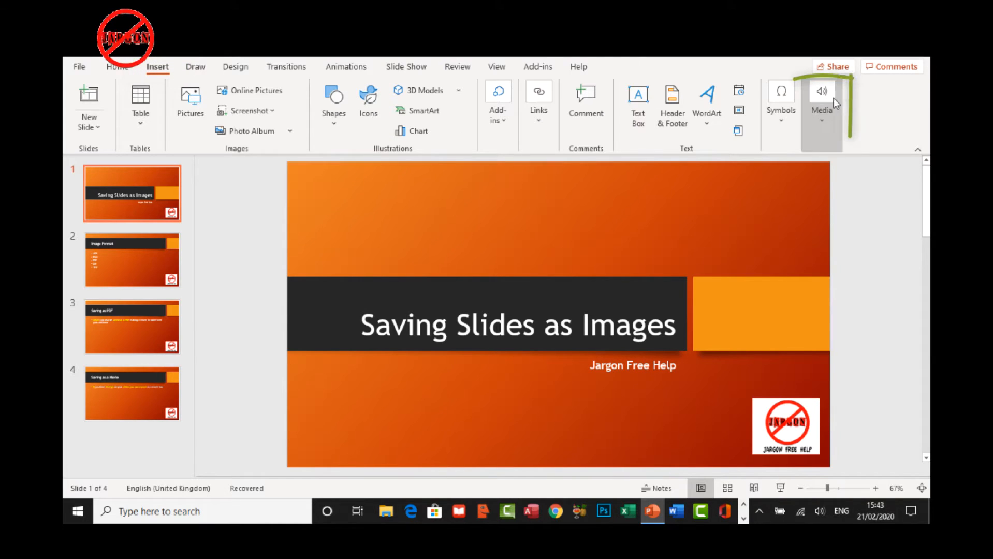
{"action": "mouse_move", "coordinate": [821, 102]}
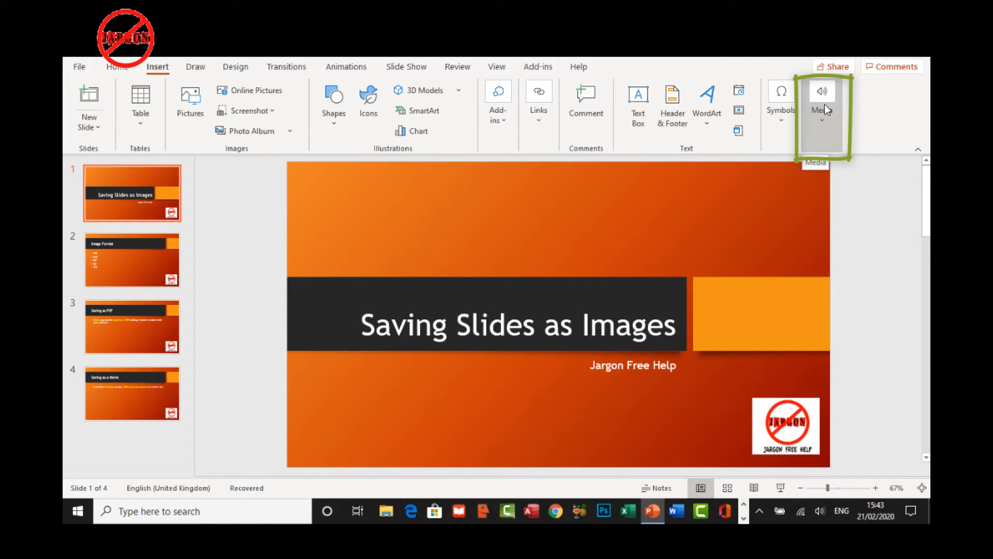
{"action": "mouse_move", "coordinate": [858, 101]}
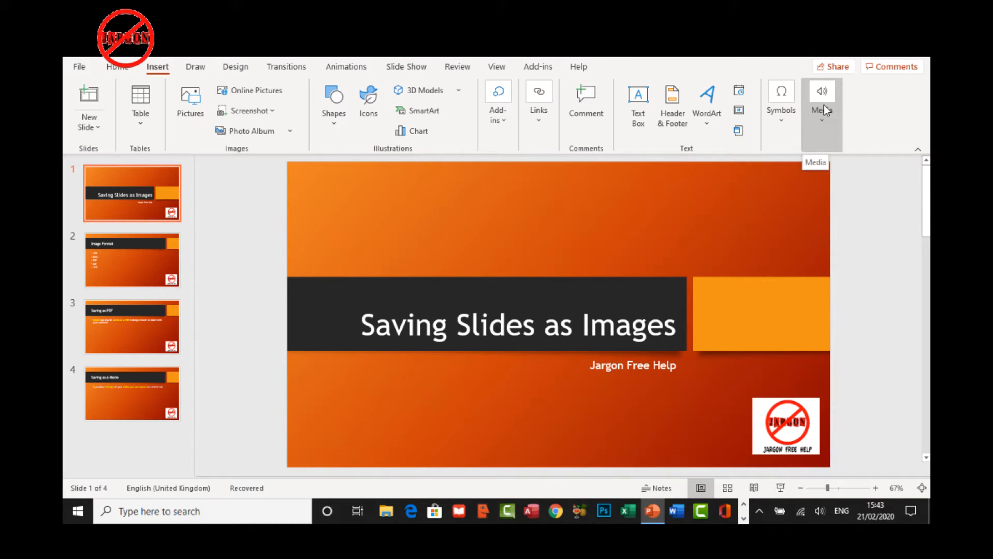
{"action": "left_click", "coordinate": [821, 101]}
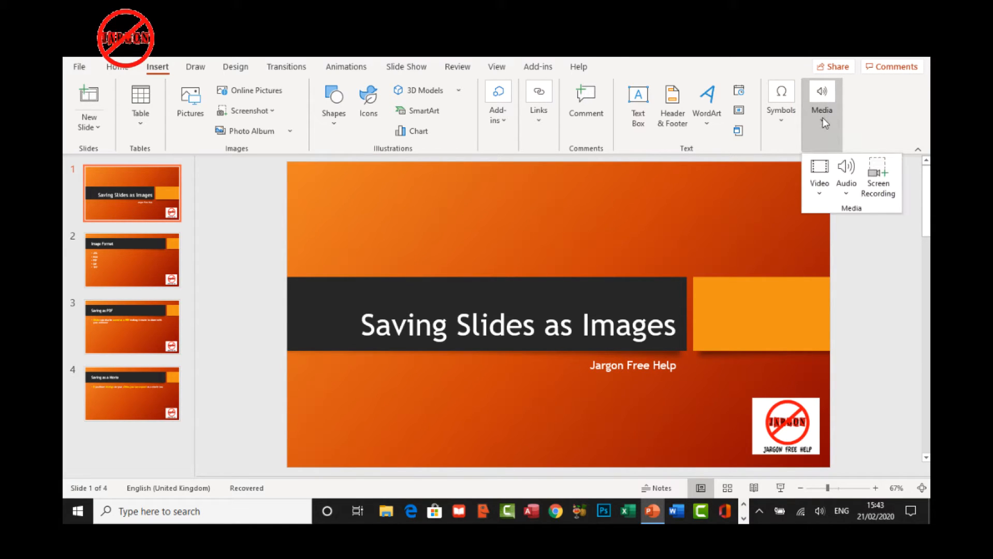
{"action": "mouse_move", "coordinate": [845, 177]}
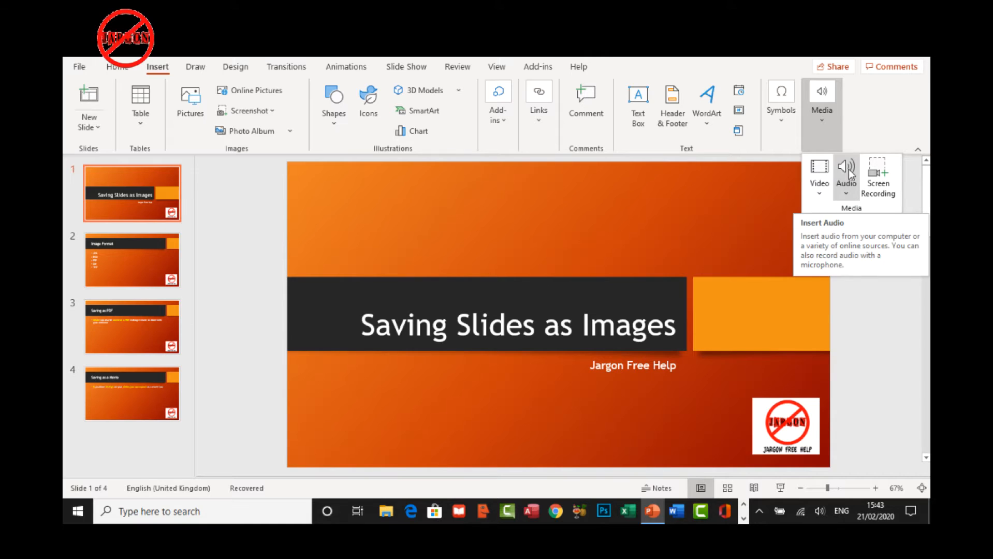
{"action": "left_click", "coordinate": [845, 177]}
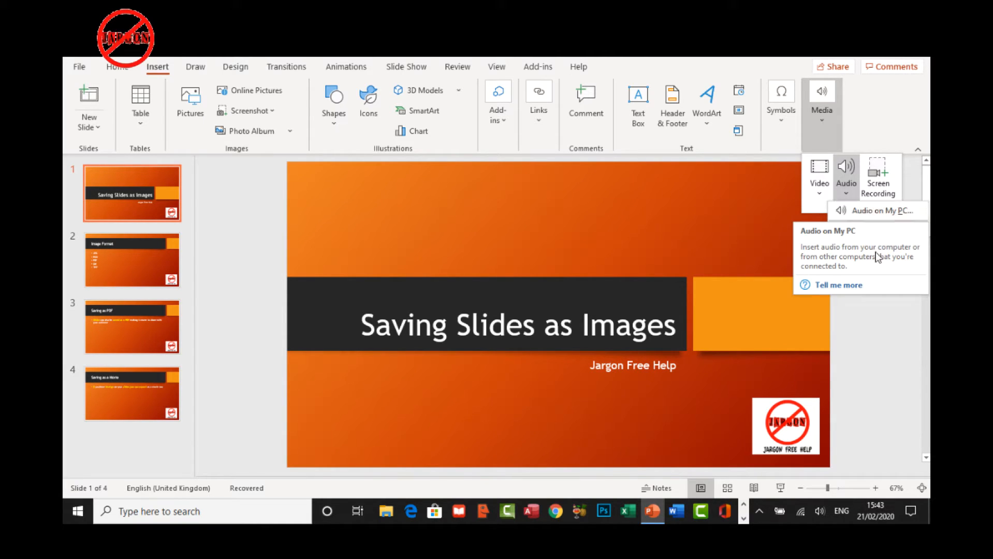
{"action": "mouse_move", "coordinate": [741, 185]}
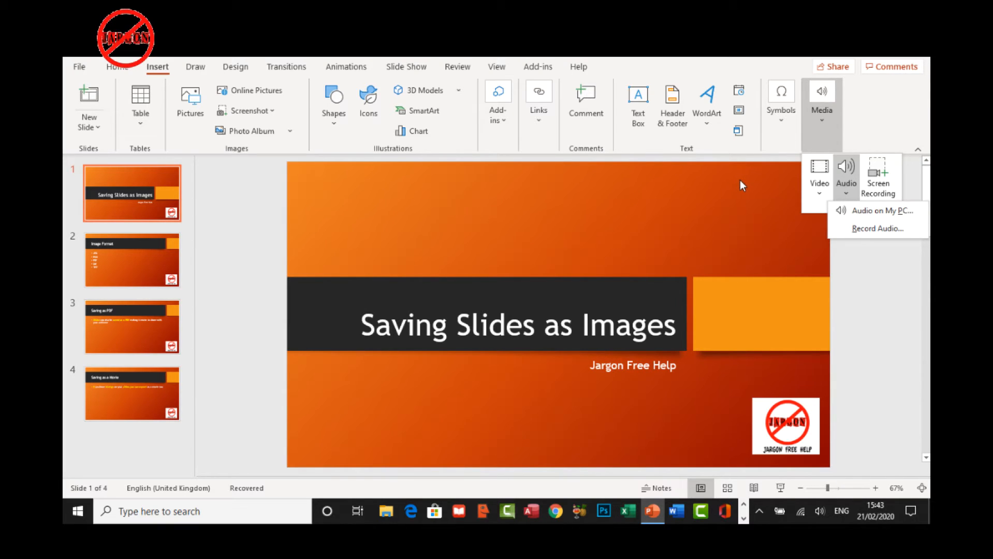
{"action": "mouse_move", "coordinate": [742, 186]}
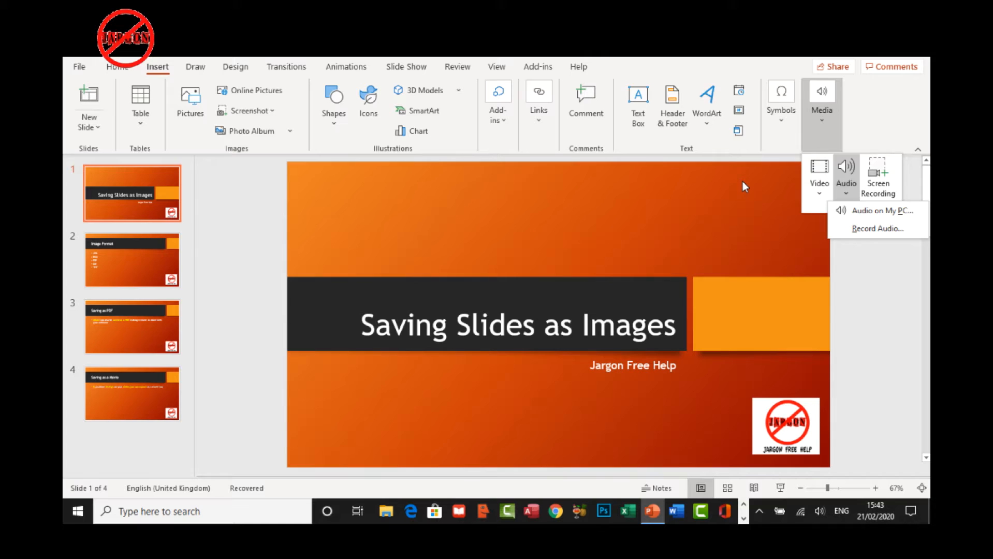
{"action": "mouse_move", "coordinate": [762, 186]}
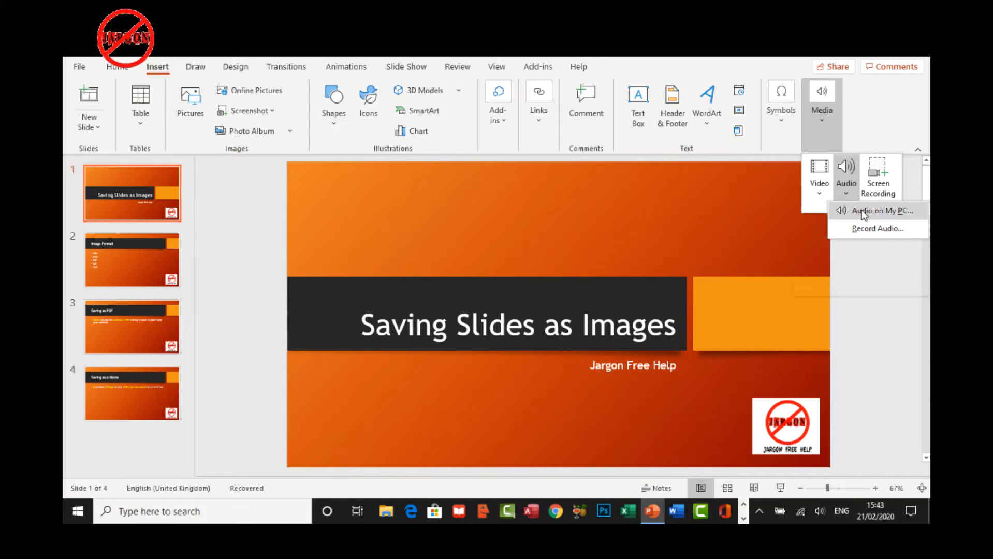
Insert the music file from the computer onto the title slide.
{"action": "left_click", "coordinate": [876, 210]}
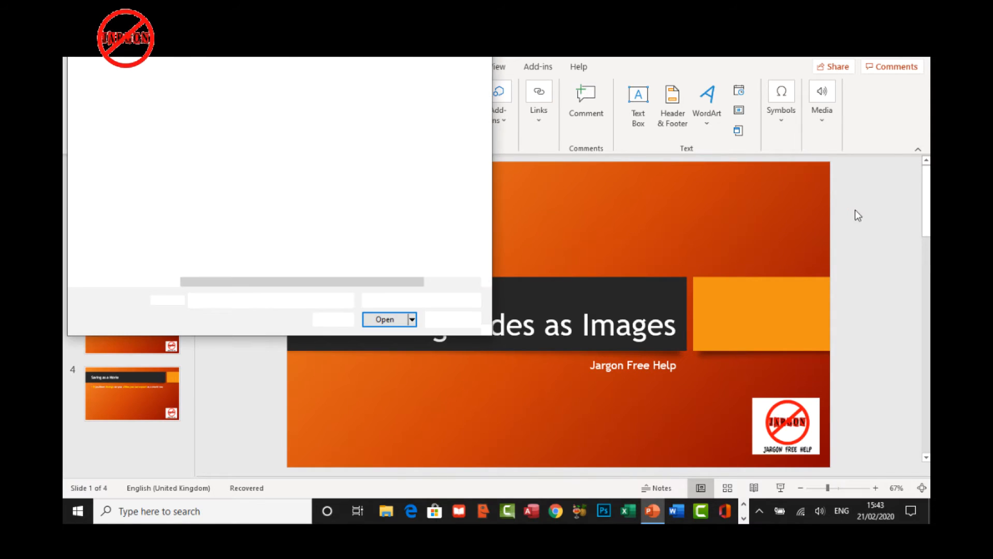
{"action": "left_click", "coordinate": [212, 123]}
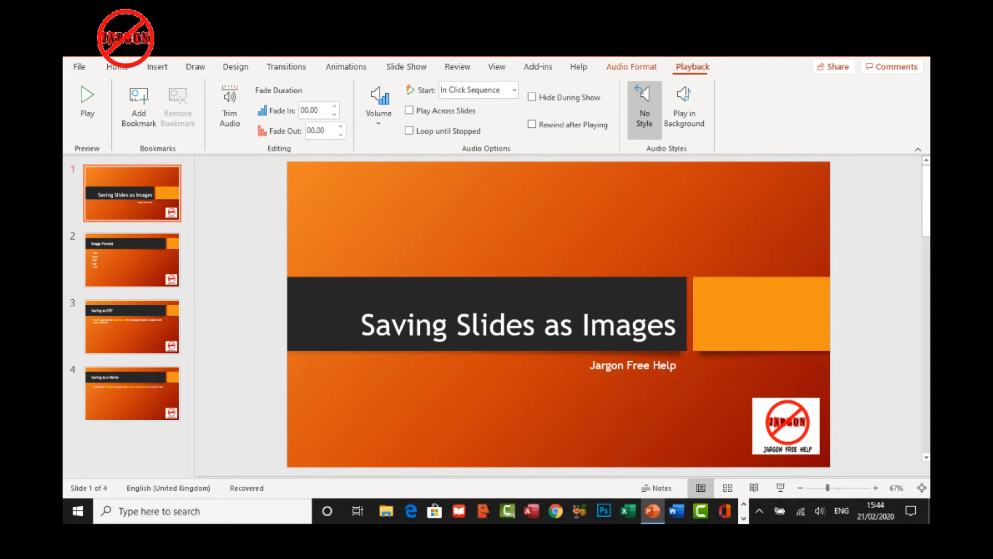
Preview the inserted clip briefly, then move its speaker icon below the title banner.
{"action": "left_click", "coordinate": [560, 315]}
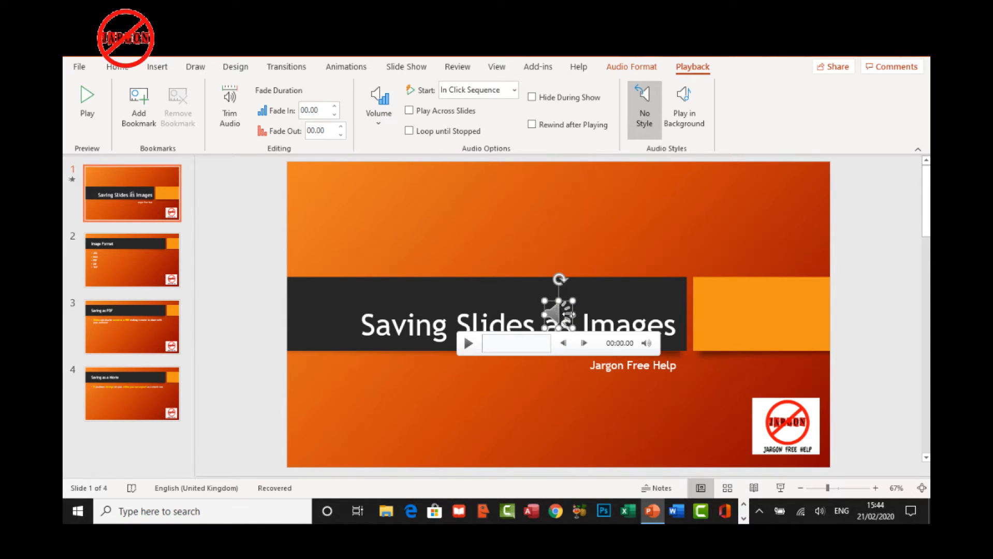
{"action": "mouse_move", "coordinate": [467, 345]}
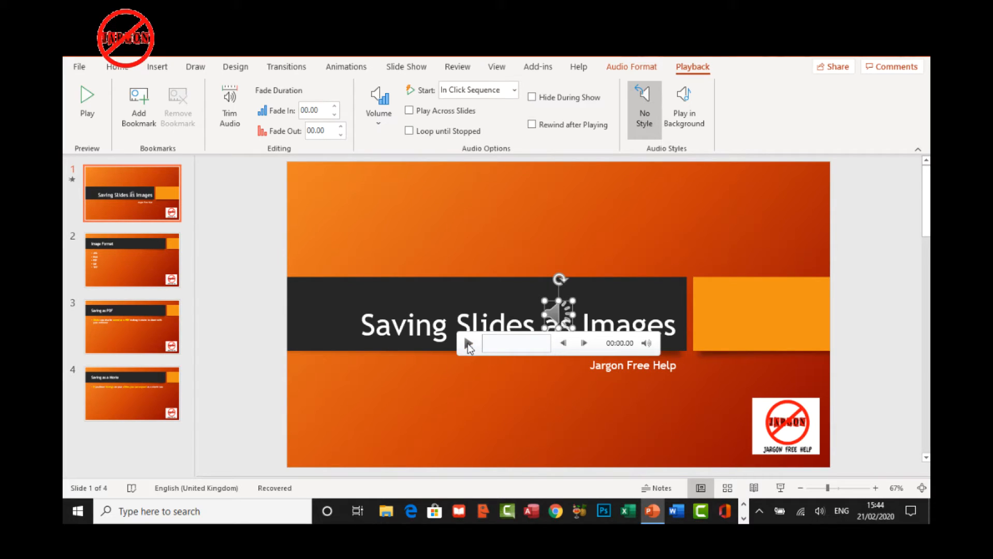
{"action": "left_click", "coordinate": [468, 342]}
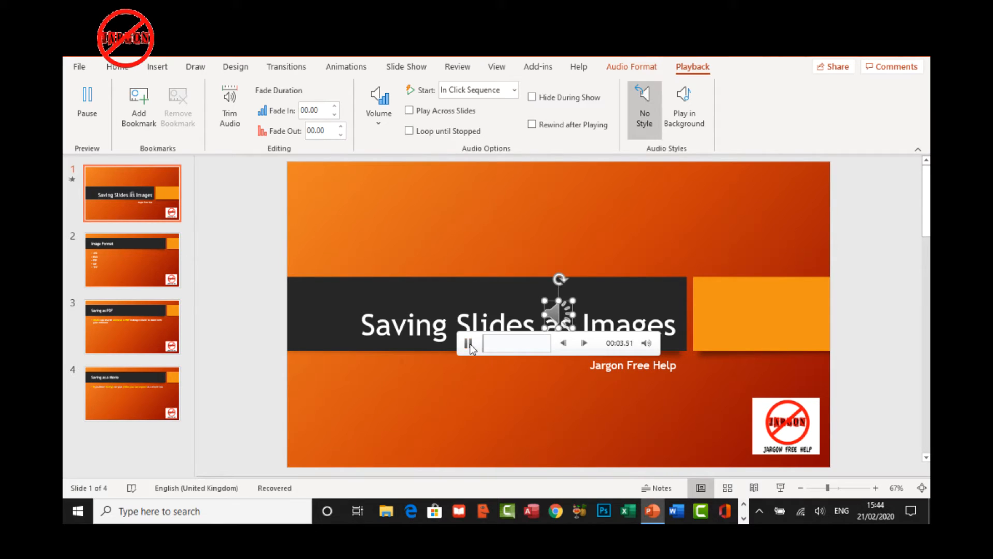
{"action": "left_click", "coordinate": [469, 343]}
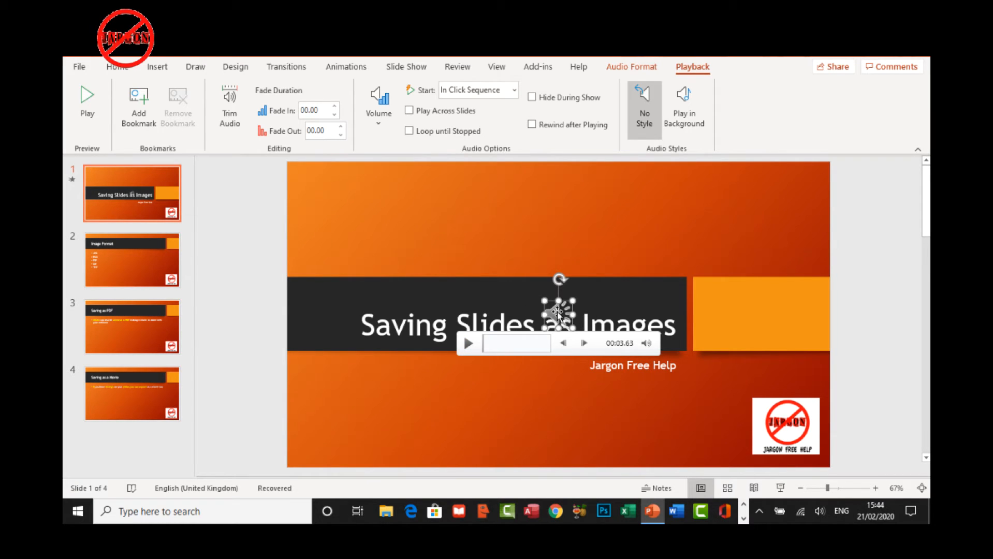
{"action": "left_click_drag", "start_coordinate": [559, 310], "coordinate": [440, 393]}
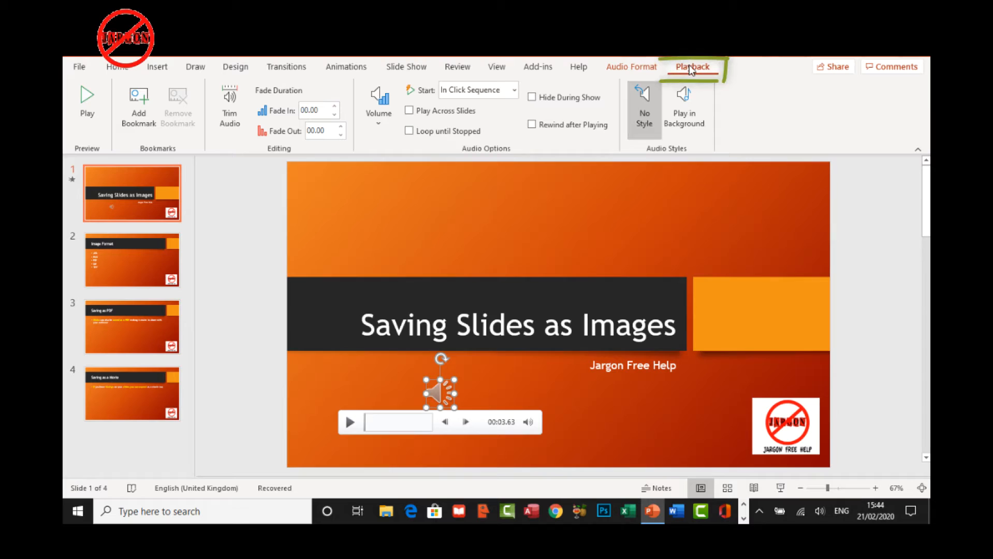
{"action": "mouse_move", "coordinate": [644, 109]}
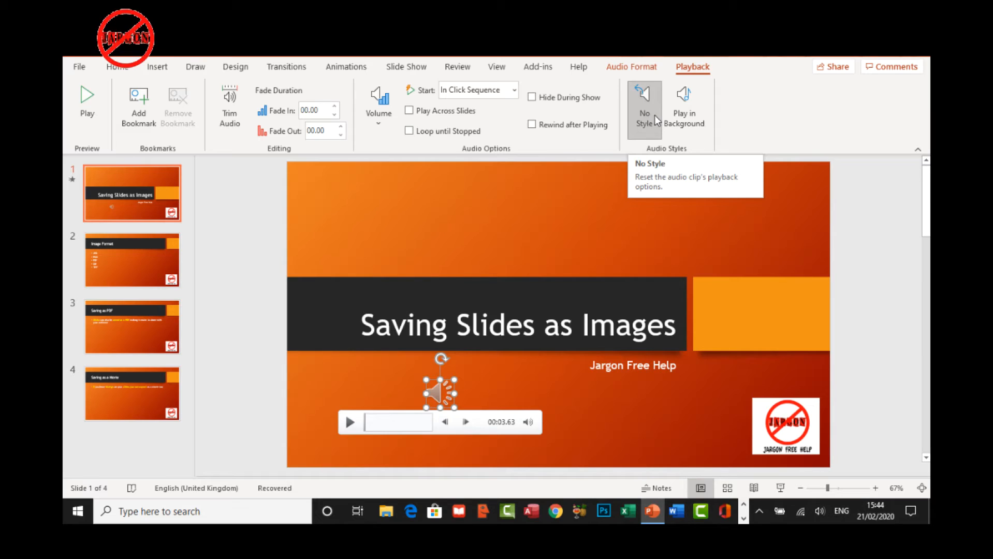
{"action": "mouse_move", "coordinate": [611, 121]}
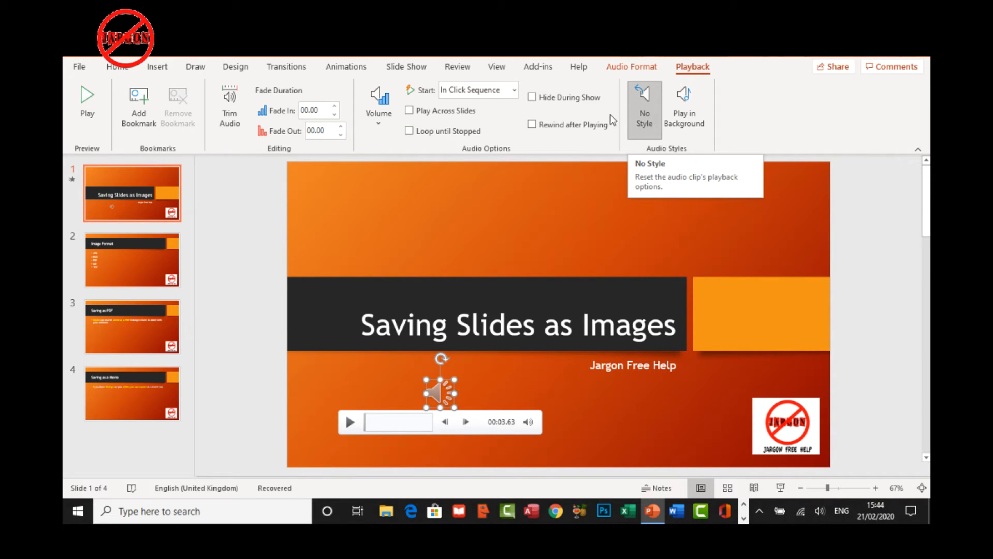
{"action": "mouse_move", "coordinate": [514, 95]}
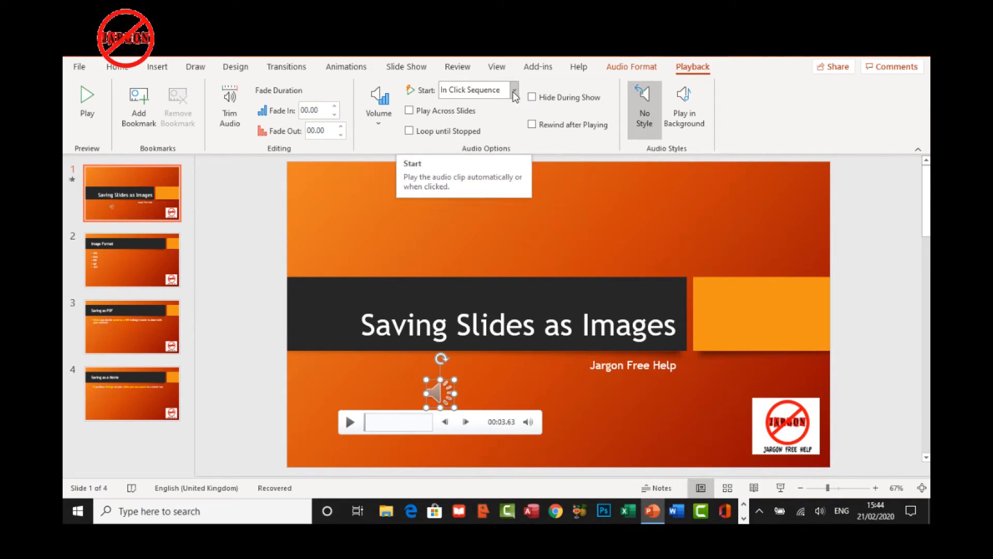
Set the audio clip's Start option to Automatically.
{"action": "left_click", "coordinate": [514, 89]}
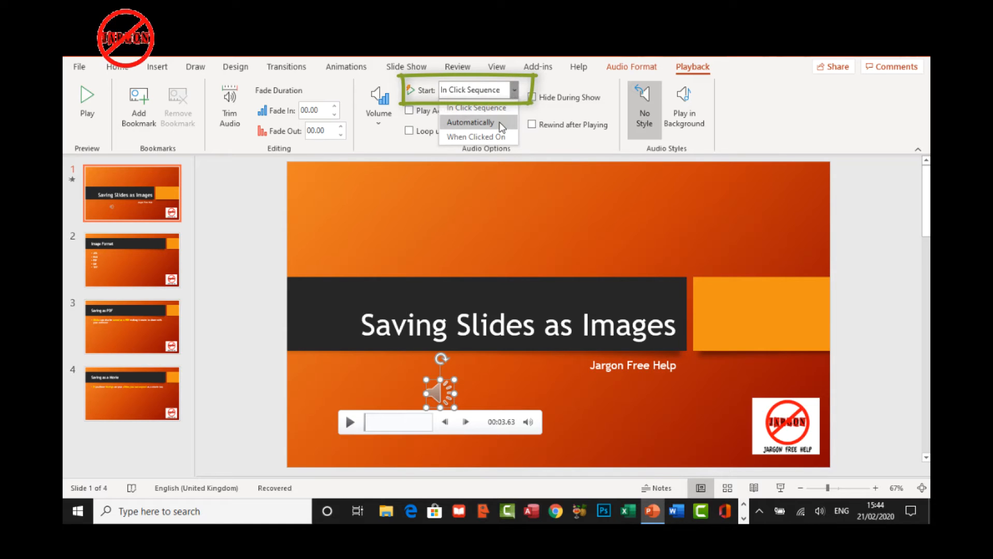
{"action": "left_click", "coordinate": [471, 122]}
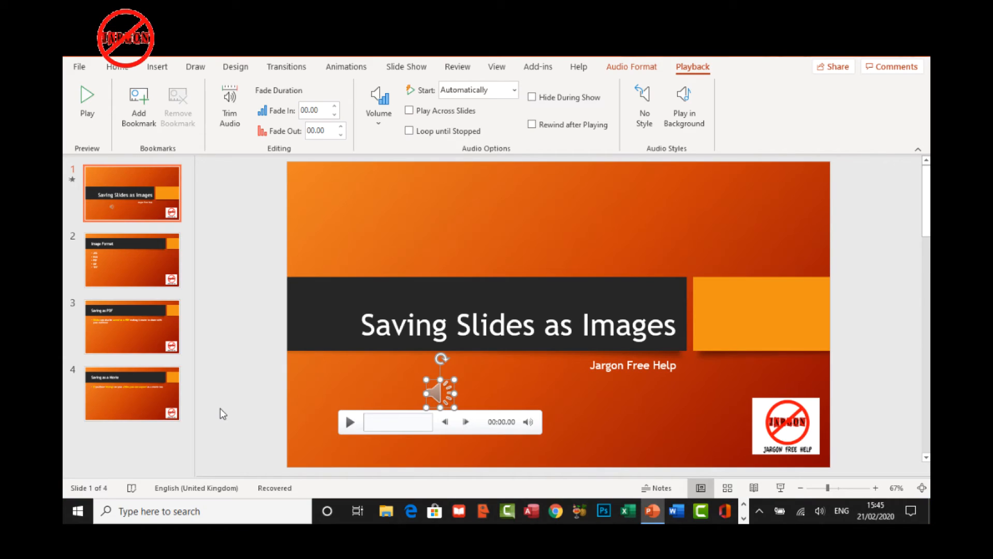
{"action": "mouse_move", "coordinate": [263, 406]}
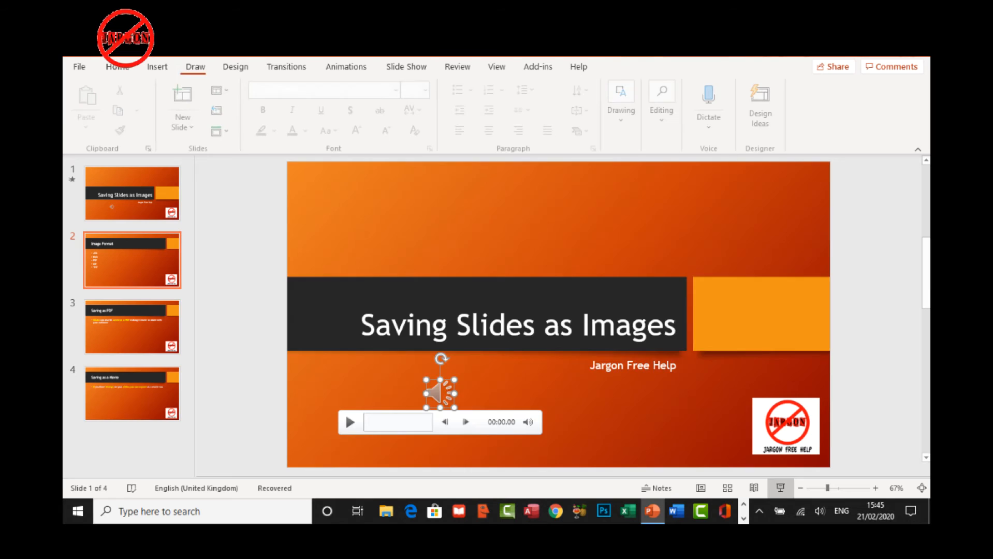
Enable Play Across Slides and Loop until Stopped for the title-slide audio clip.
{"action": "left_click", "coordinate": [132, 260]}
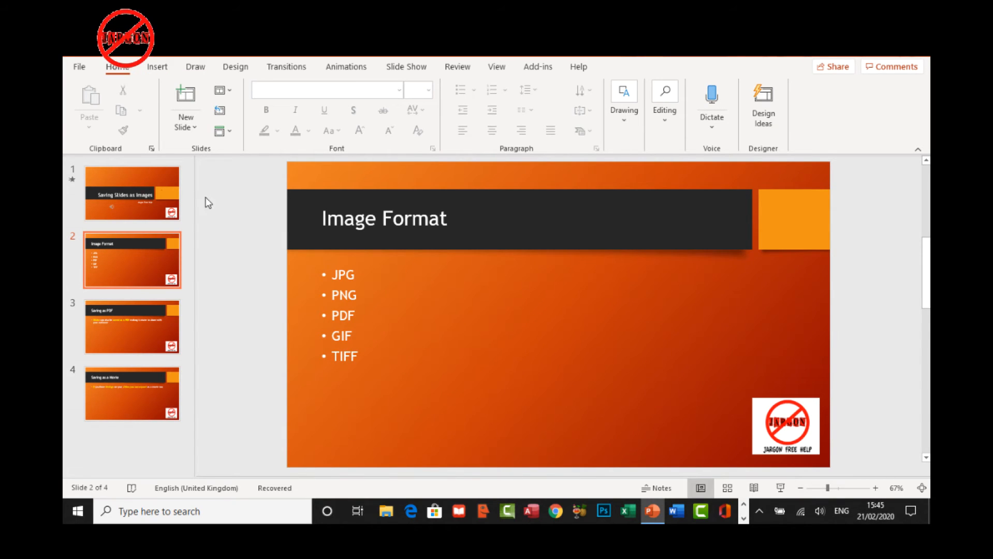
{"action": "left_click", "coordinate": [132, 194]}
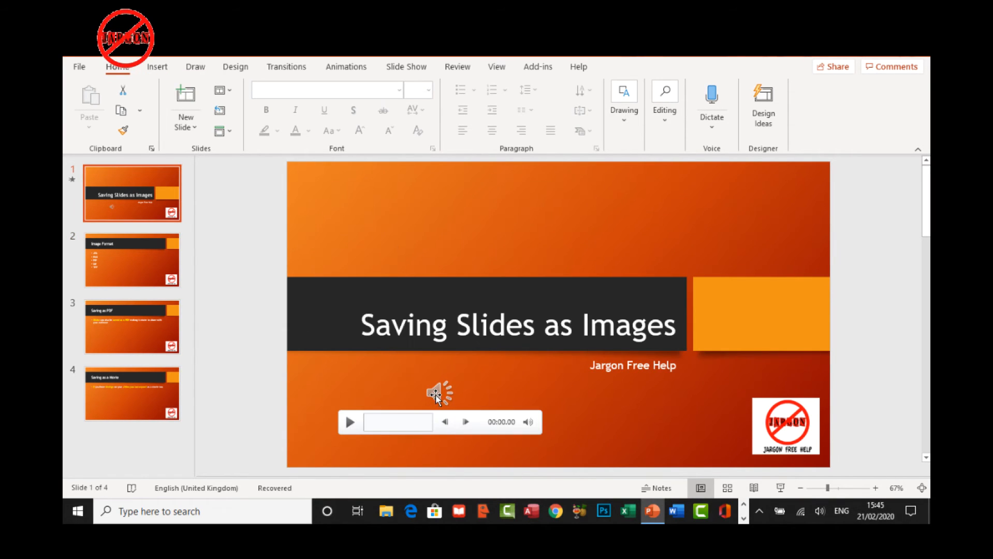
{"action": "left_click", "coordinate": [438, 392]}
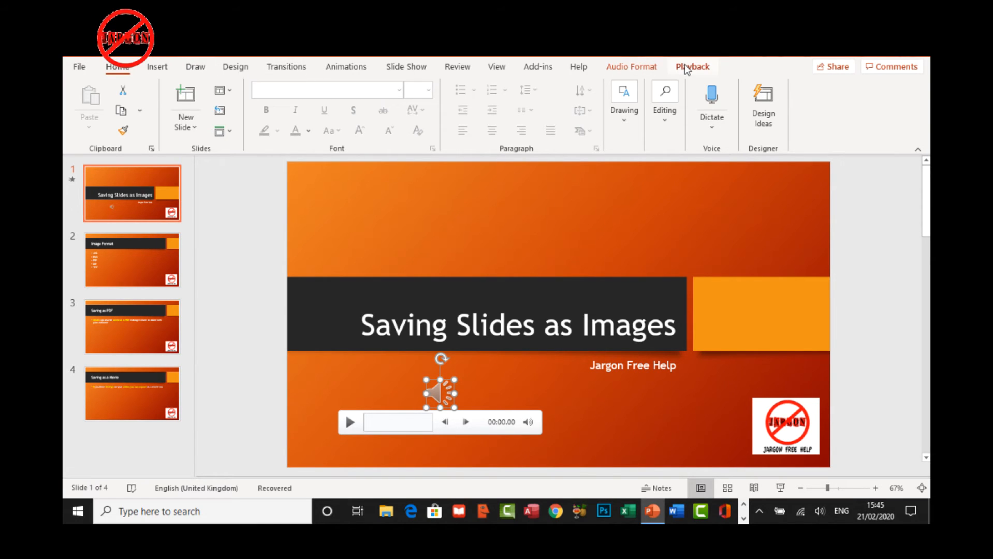
{"action": "left_click", "coordinate": [692, 66]}
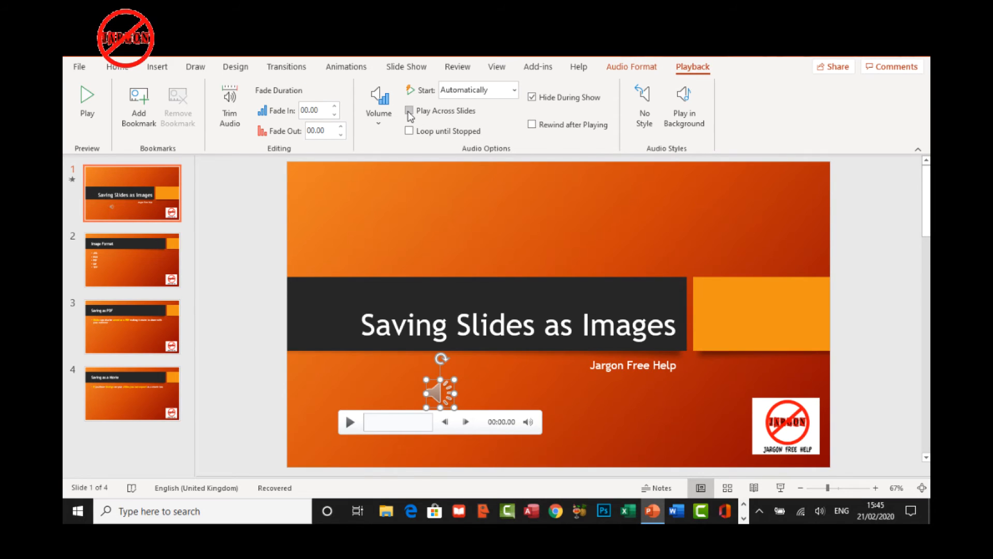
{"action": "left_click", "coordinate": [410, 109]}
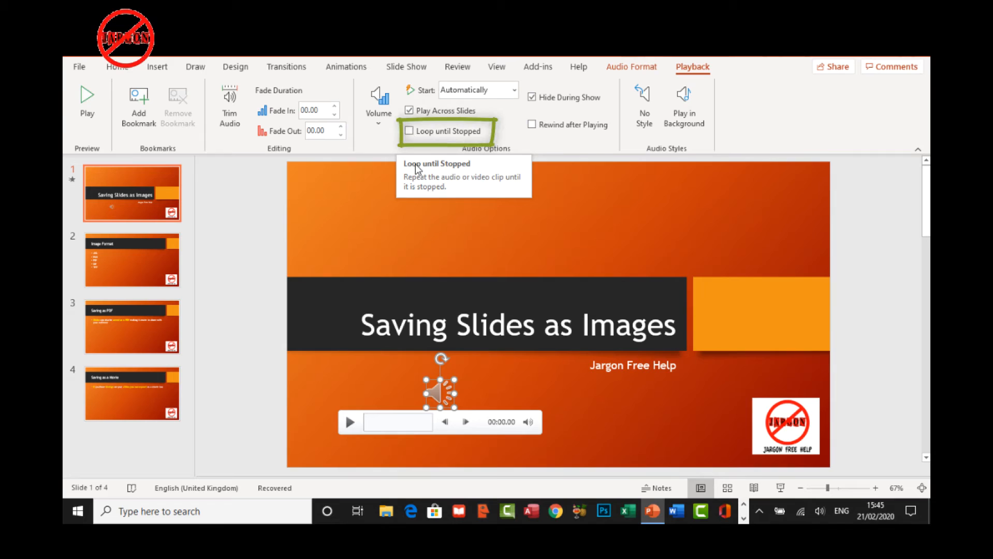
{"action": "mouse_move", "coordinate": [432, 125]}
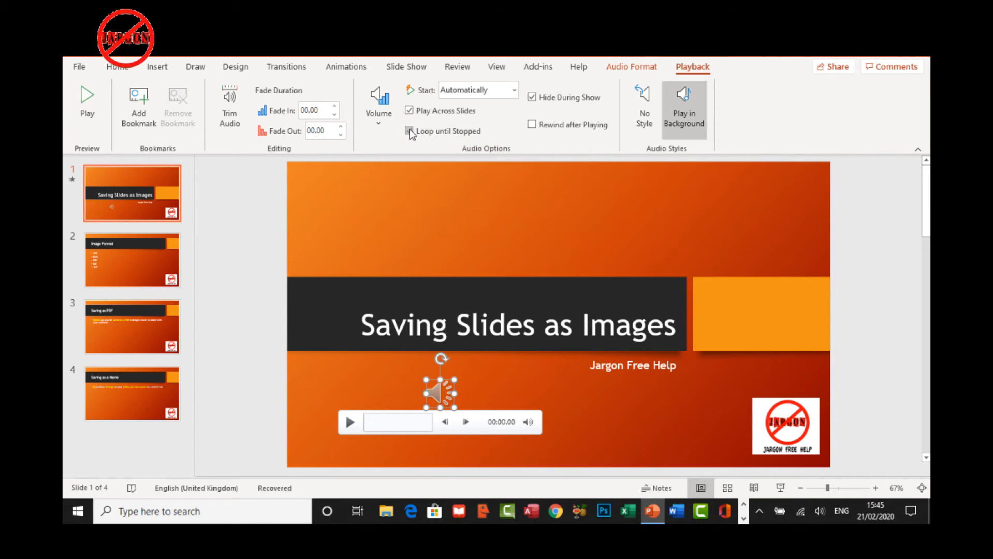
{"action": "left_click", "coordinate": [409, 132]}
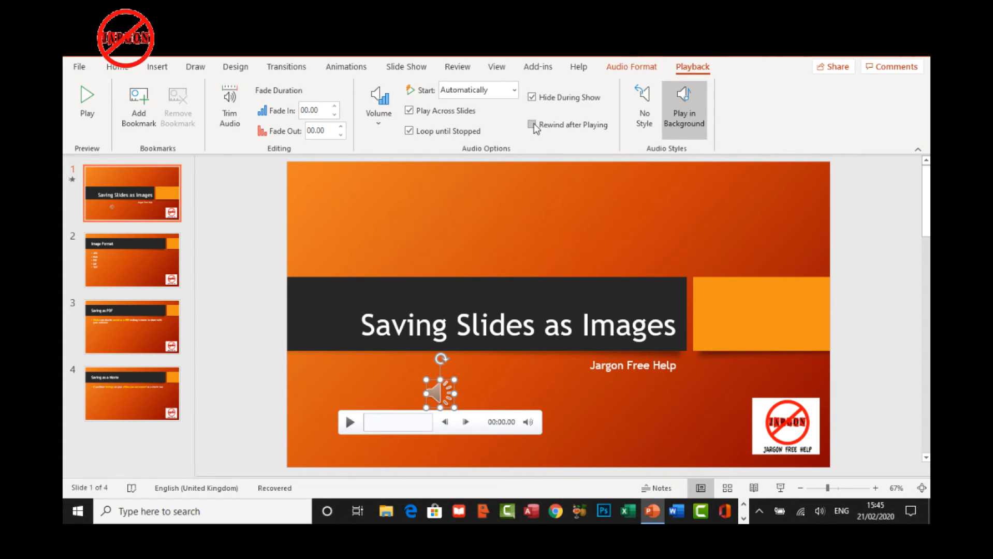
{"action": "mouse_move", "coordinate": [532, 124]}
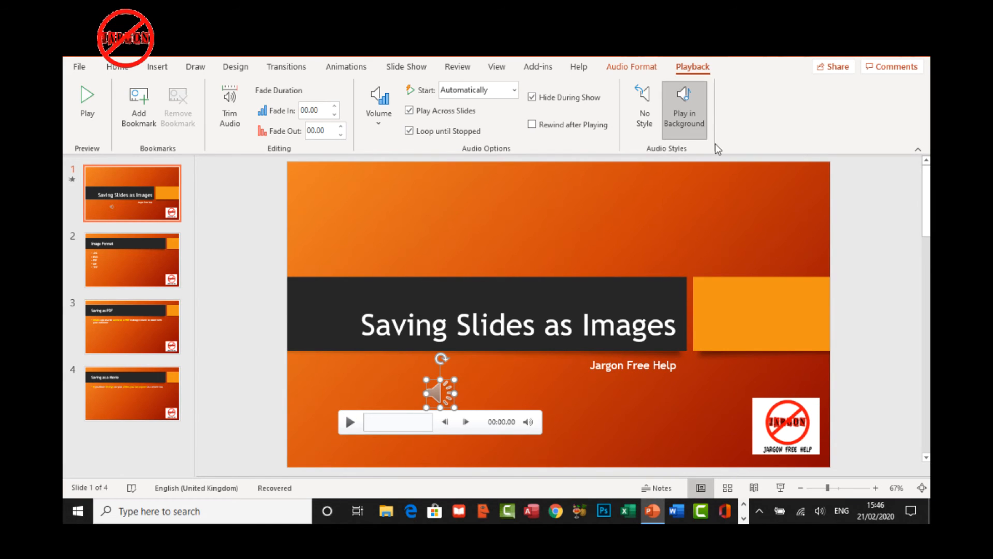
{"action": "mouse_move", "coordinate": [379, 126]}
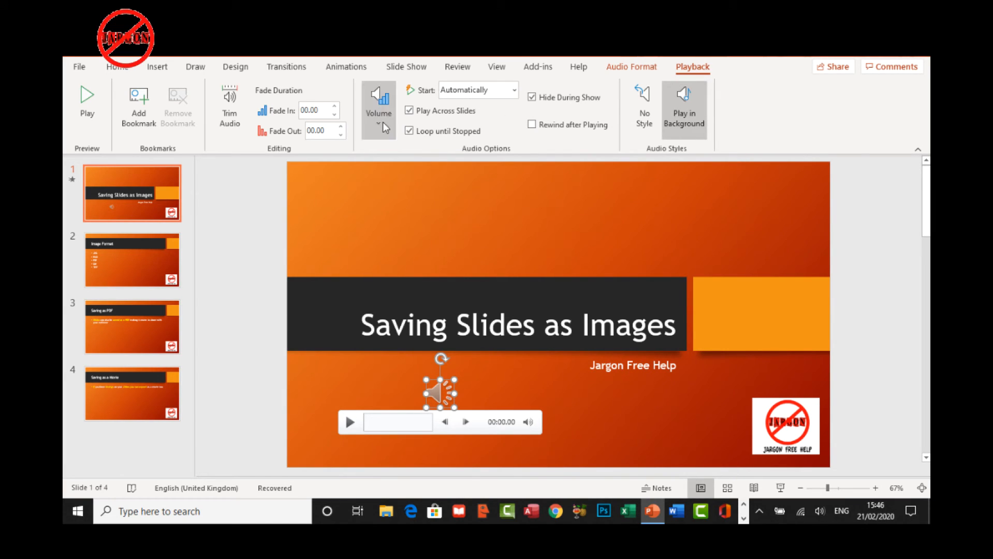
{"action": "mouse_move", "coordinate": [449, 144]}
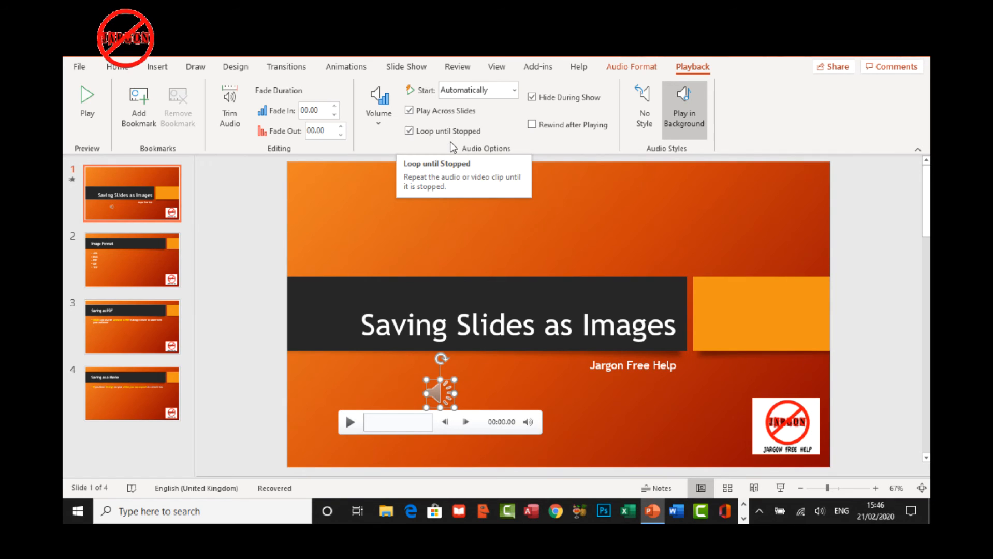
{"action": "mouse_move", "coordinate": [430, 152]}
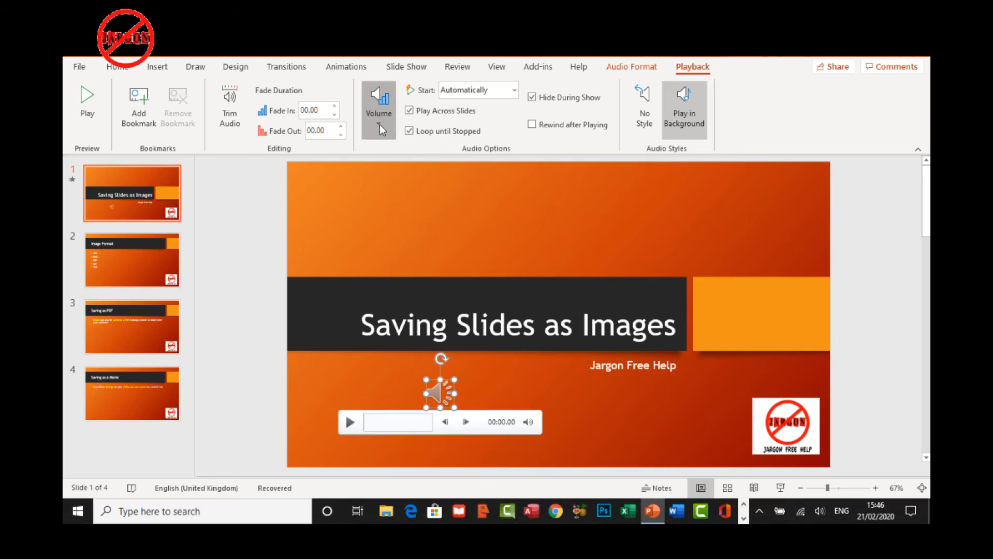
{"action": "left_click", "coordinate": [378, 102]}
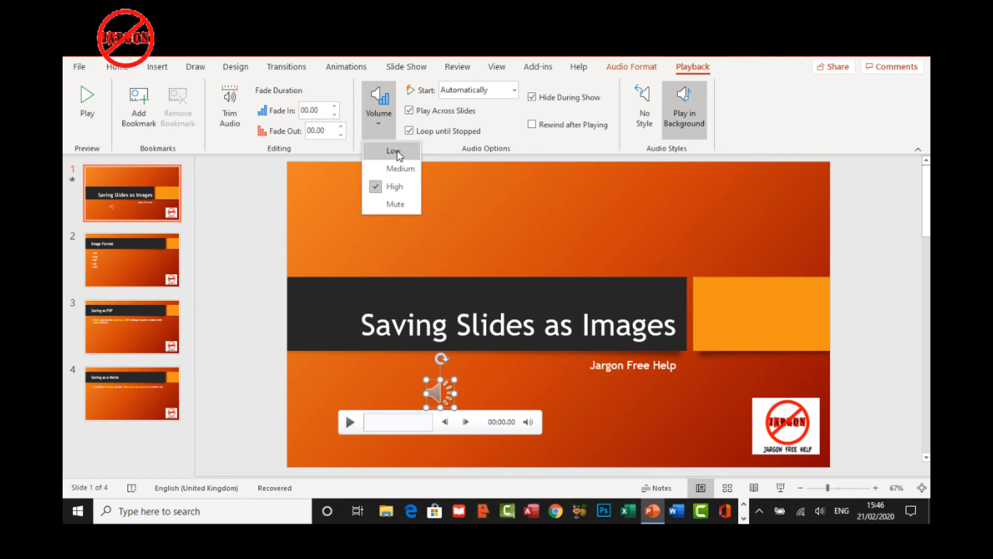
{"action": "mouse_move", "coordinate": [395, 203]}
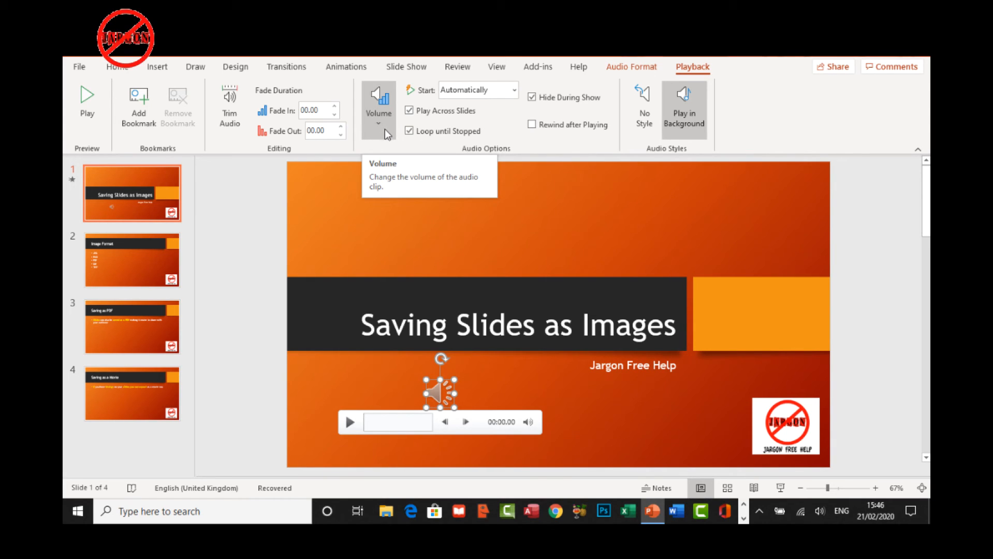
{"action": "mouse_move", "coordinate": [782, 488]}
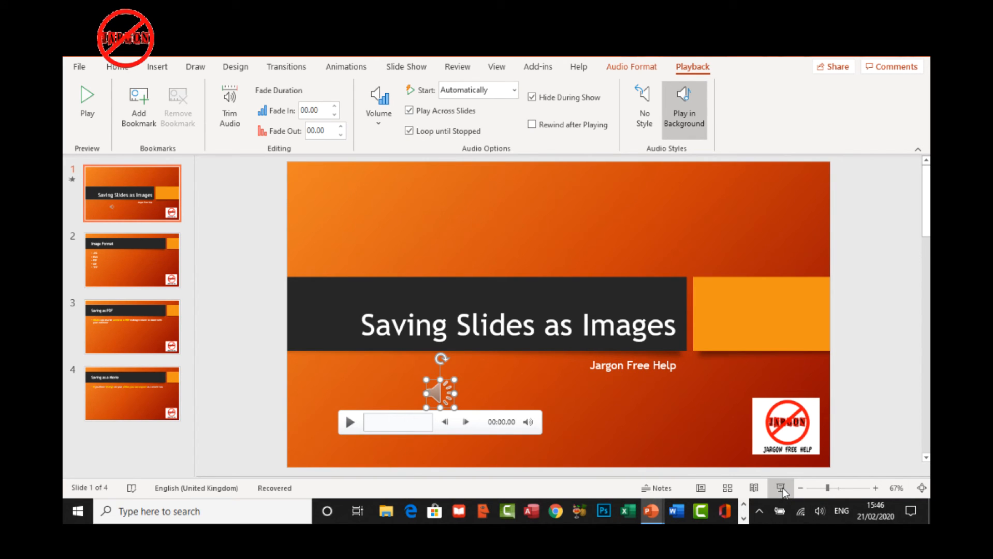
{"action": "left_click", "coordinate": [780, 489]}
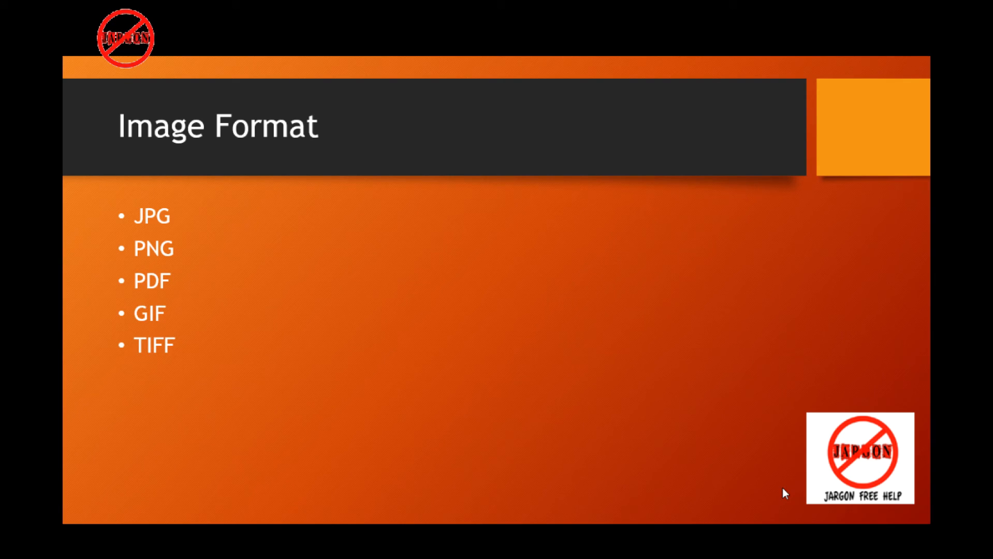
Advance through the running slide show to the next slide.
{"action": "key", "text": "Right"}
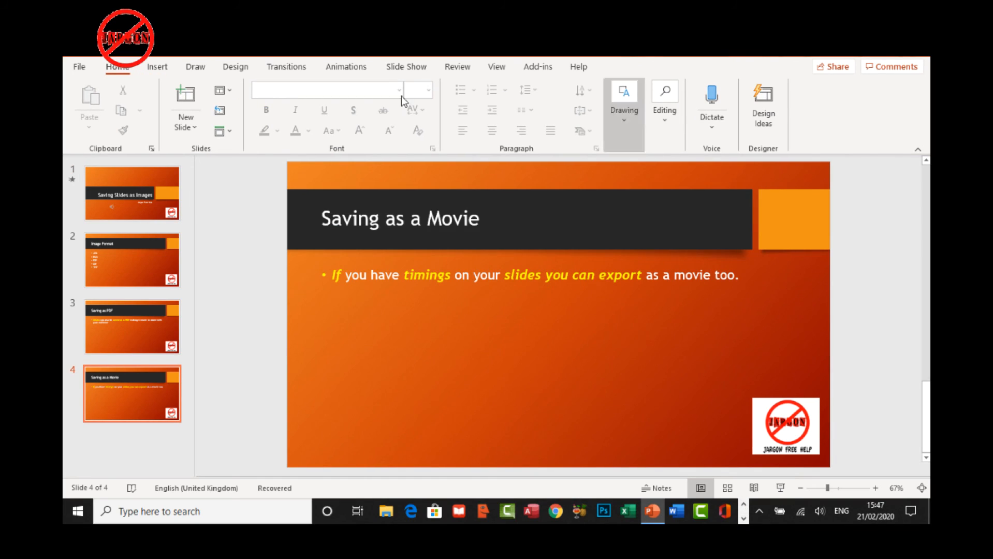
Enable Rewind after Playing for the title-slide audio clip.
{"action": "left_click", "coordinate": [131, 194]}
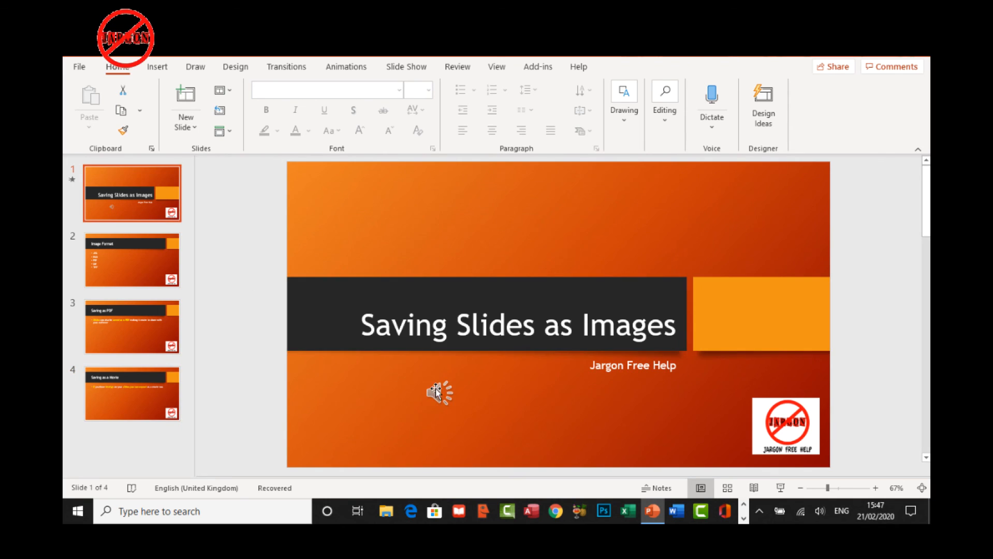
{"action": "left_click", "coordinate": [438, 391]}
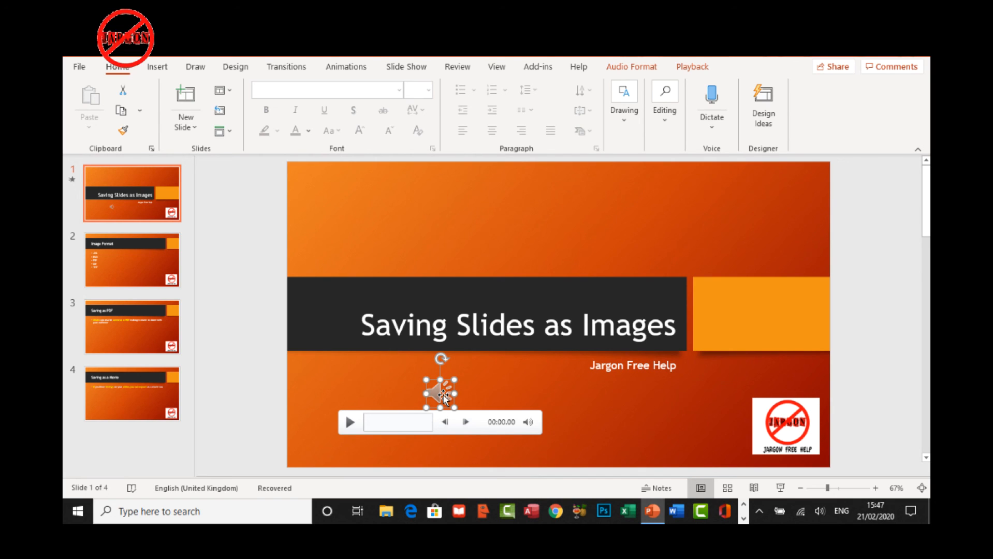
{"action": "left_click", "coordinate": [691, 66]}
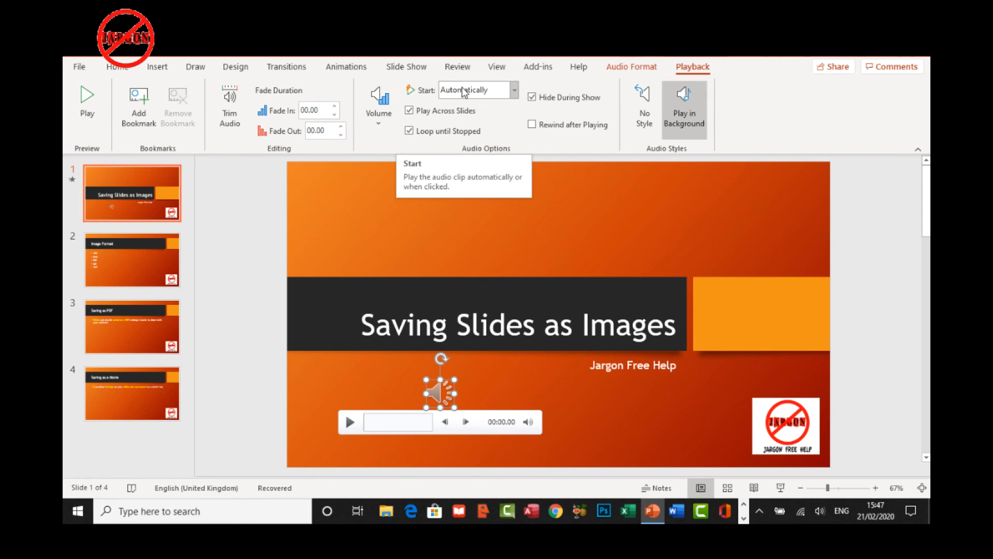
{"action": "mouse_move", "coordinate": [435, 110]}
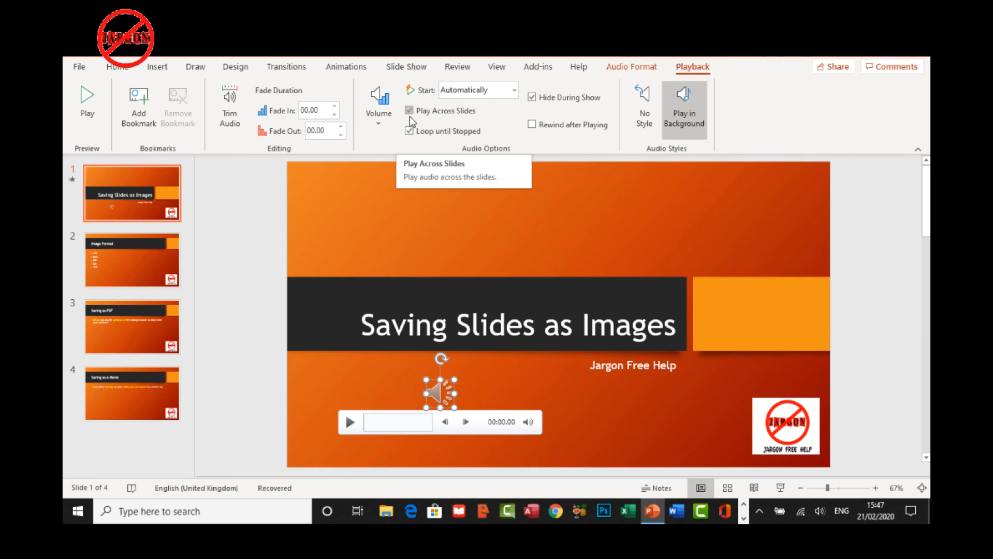
{"action": "mouse_move", "coordinate": [409, 132]}
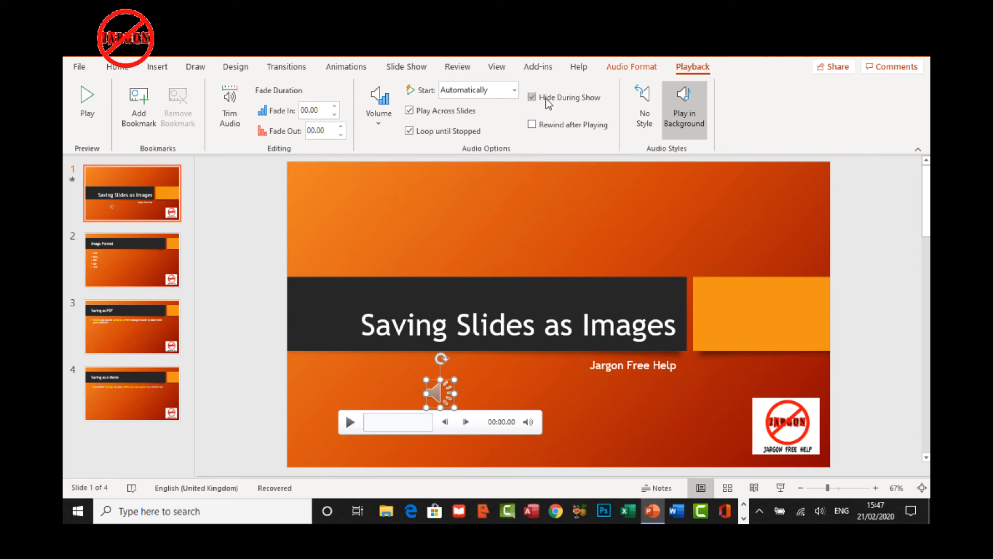
{"action": "mouse_move", "coordinate": [549, 105]}
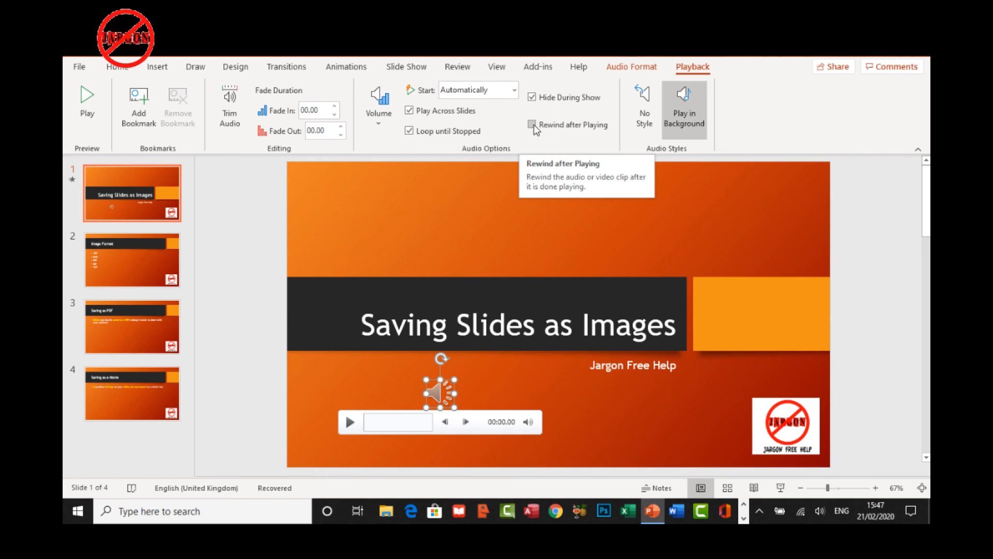
{"action": "mouse_move", "coordinate": [536, 134]}
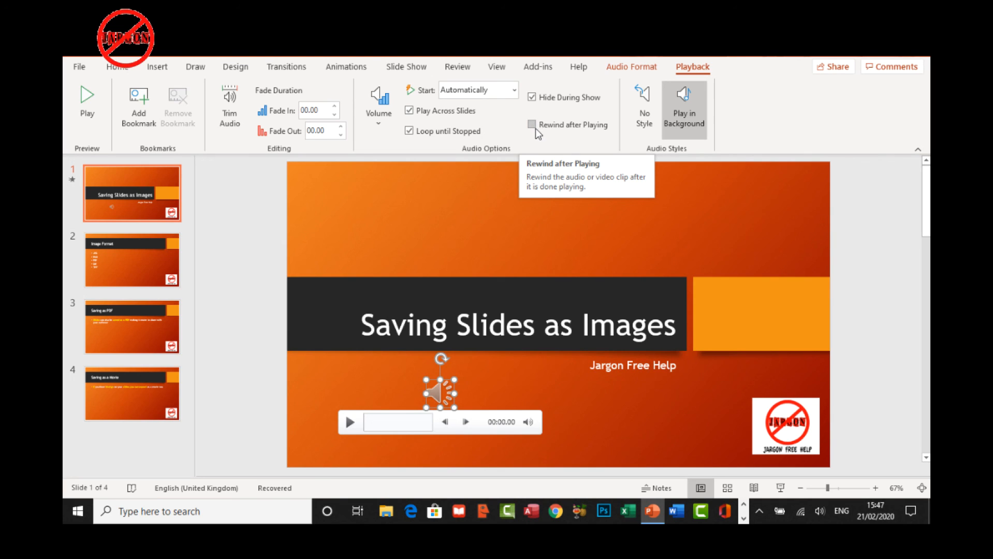
{"action": "left_click", "coordinate": [532, 124]}
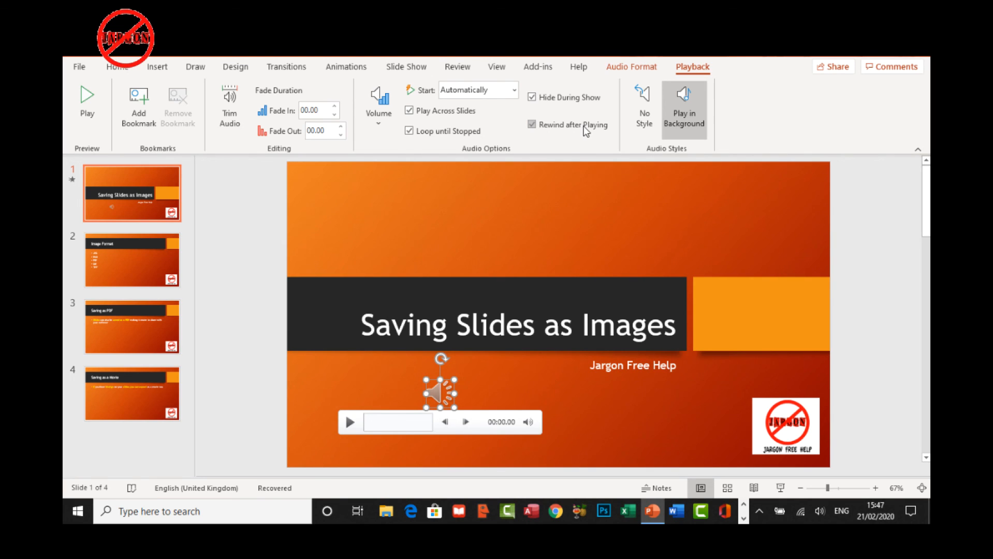